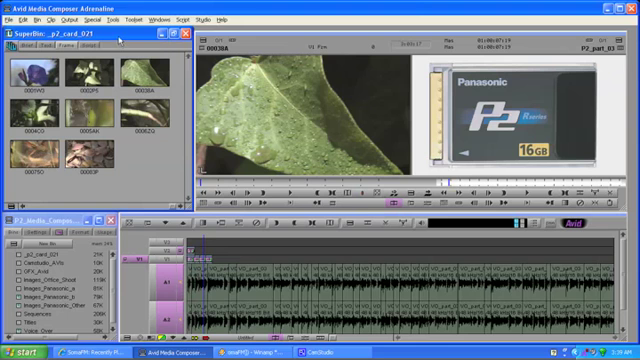
{"action": "mouse_move", "coordinate": [144, 188]}
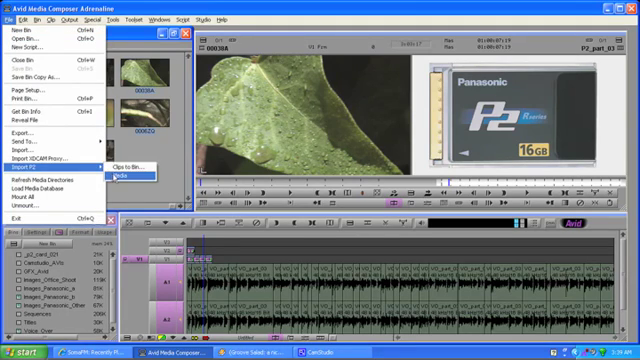
{"action": "mouse_move", "coordinate": [120, 176]}
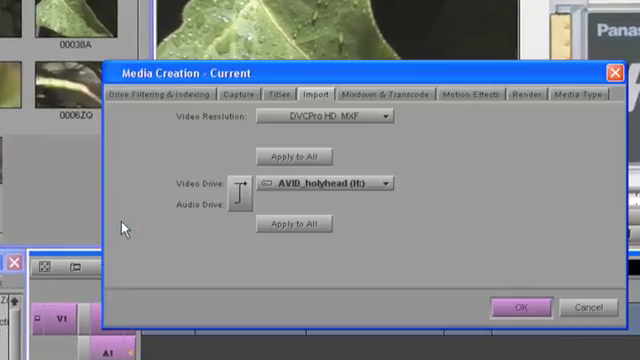
Step: Confirm AVID (E:) as the video and audio drive in Media Creation import settings
{"action": "left_click", "coordinate": [336, 118]}
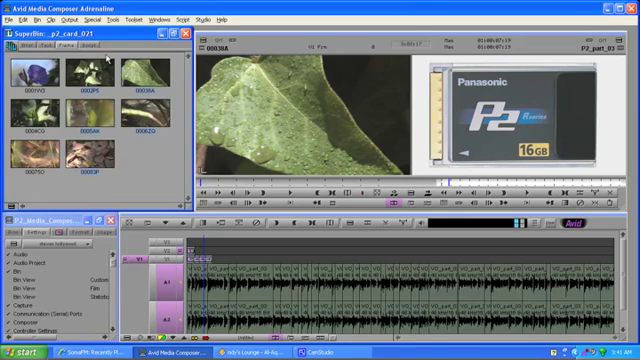
Step: Consolidate the selected clips to the E: drive, relinking master clips to the copied media
{"action": "left_click", "coordinate": [60, 18]}
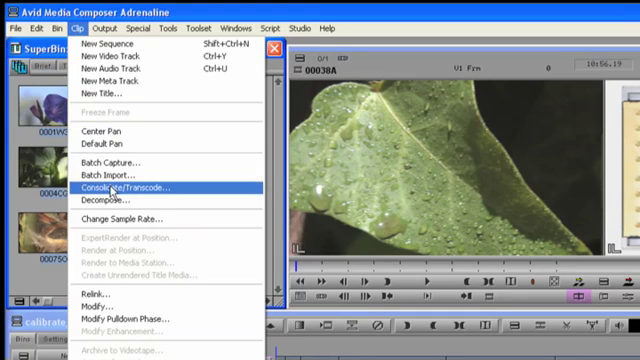
{"action": "left_click", "coordinate": [140, 184]}
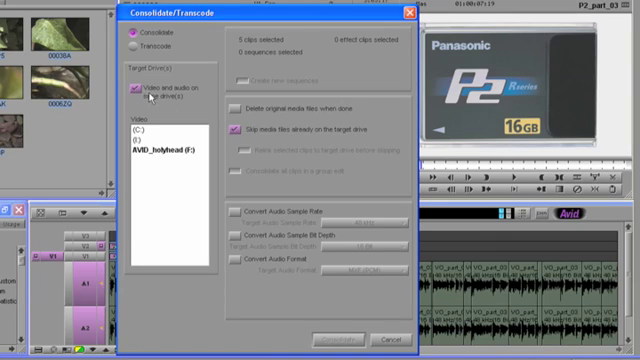
{"action": "left_click", "coordinate": [164, 152]}
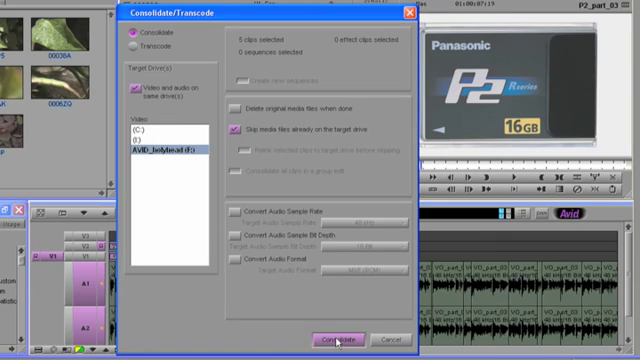
{"action": "left_click", "coordinate": [336, 336]}
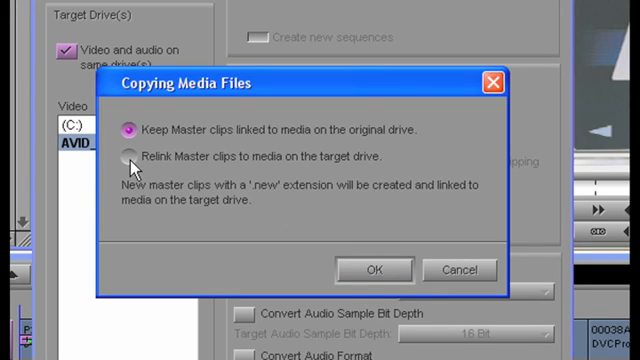
{"action": "left_click", "coordinate": [128, 156]}
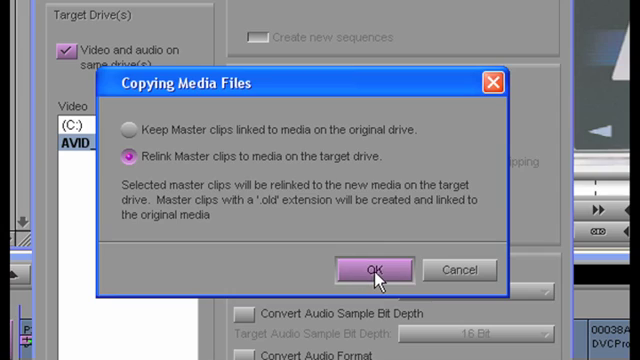
{"action": "left_click", "coordinate": [372, 270]}
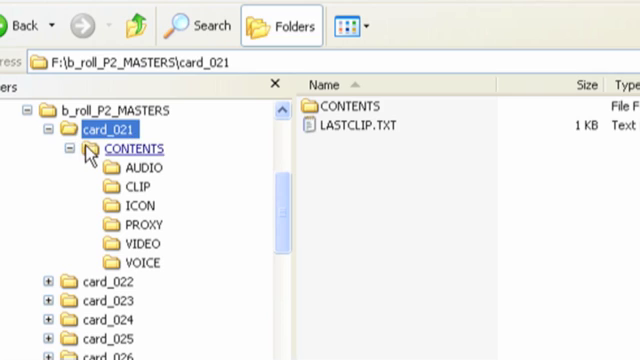
Step: Browse into card_021 > CONTENTS > VIDEO to list its MXF clip files
{"action": "left_click", "coordinate": [132, 148]}
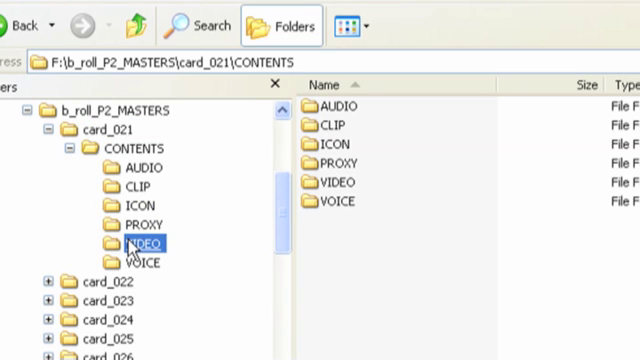
{"action": "double_click", "coordinate": [138, 244]}
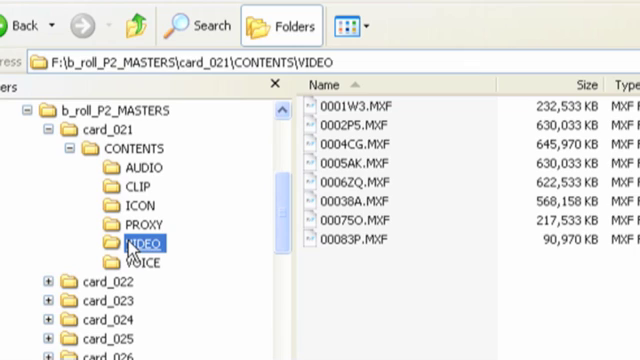